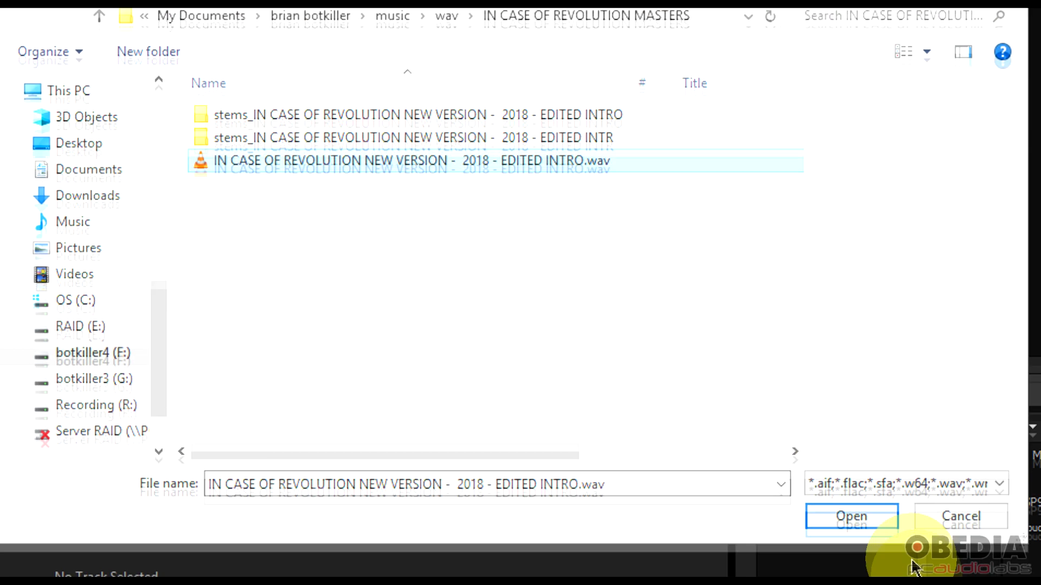
# - Load the IN CASE OF REVOLUTION WAV file into the Stem Maker
pyautogui.click(851, 515)
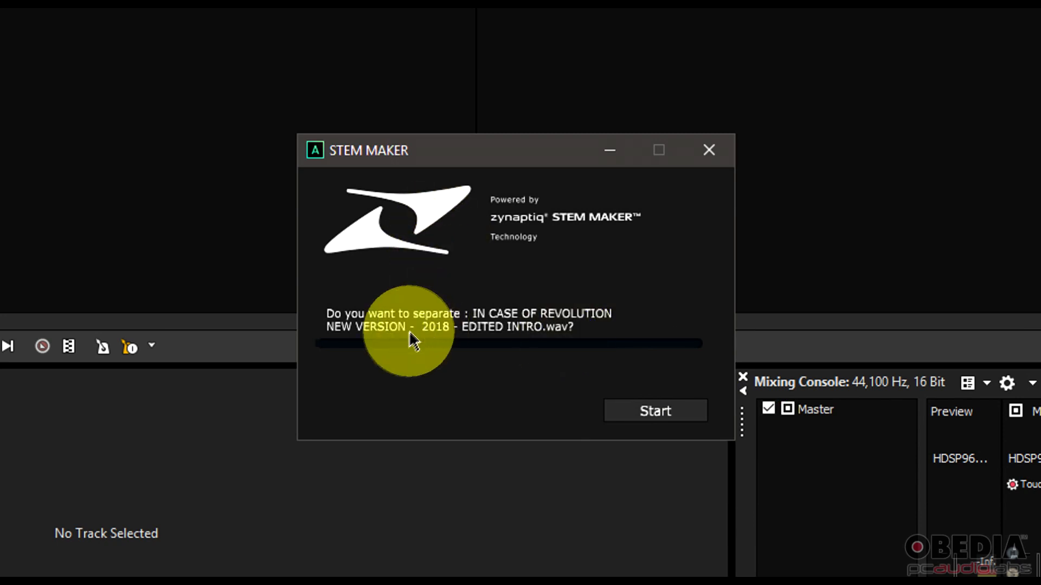
pyautogui.moveTo(428, 352)
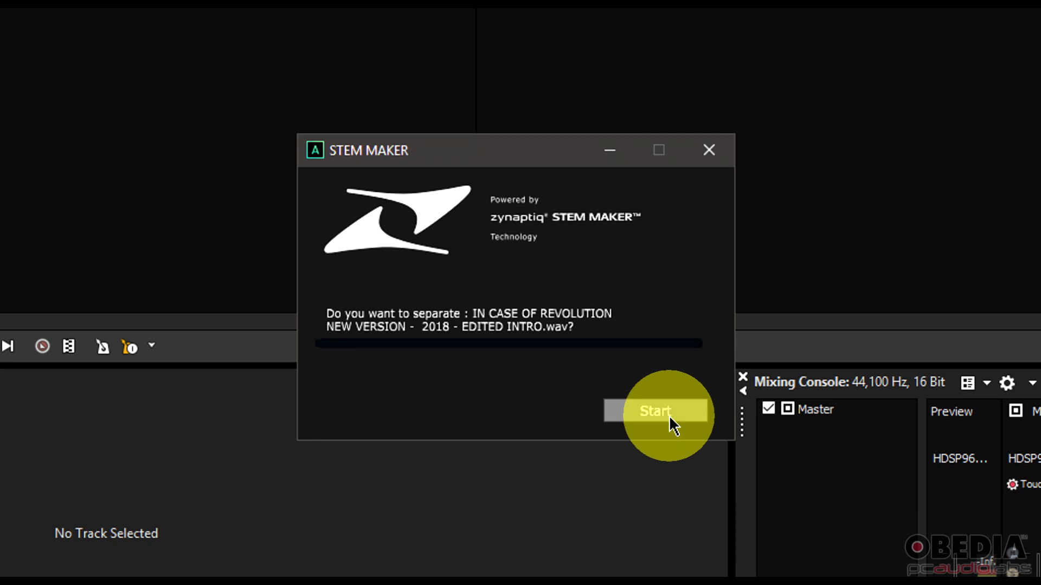
# - Start Stem Maker separation of the song into voice, drums and other stems
pyautogui.click(654, 411)
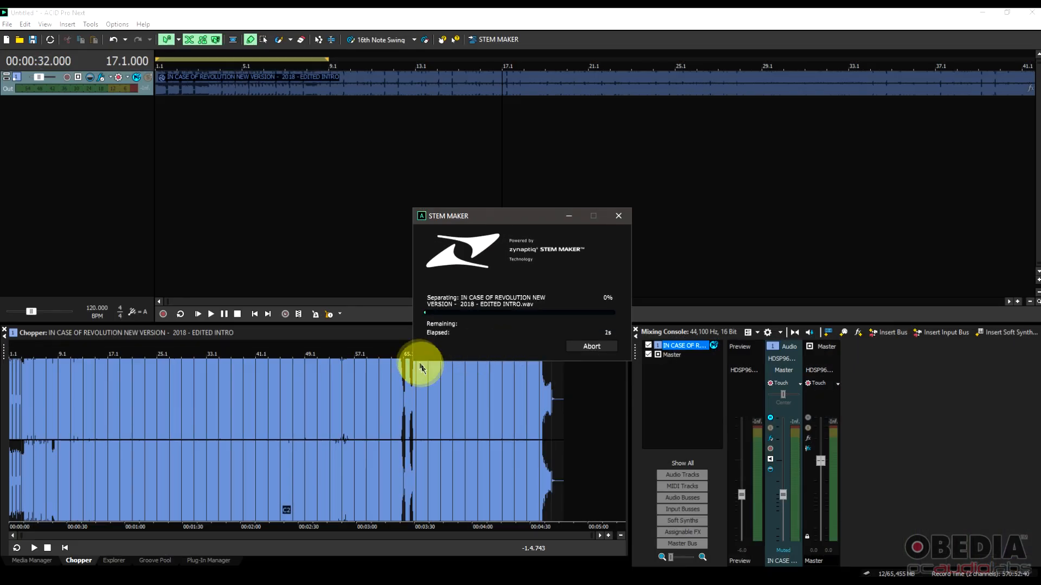
pyautogui.moveTo(346, 345)
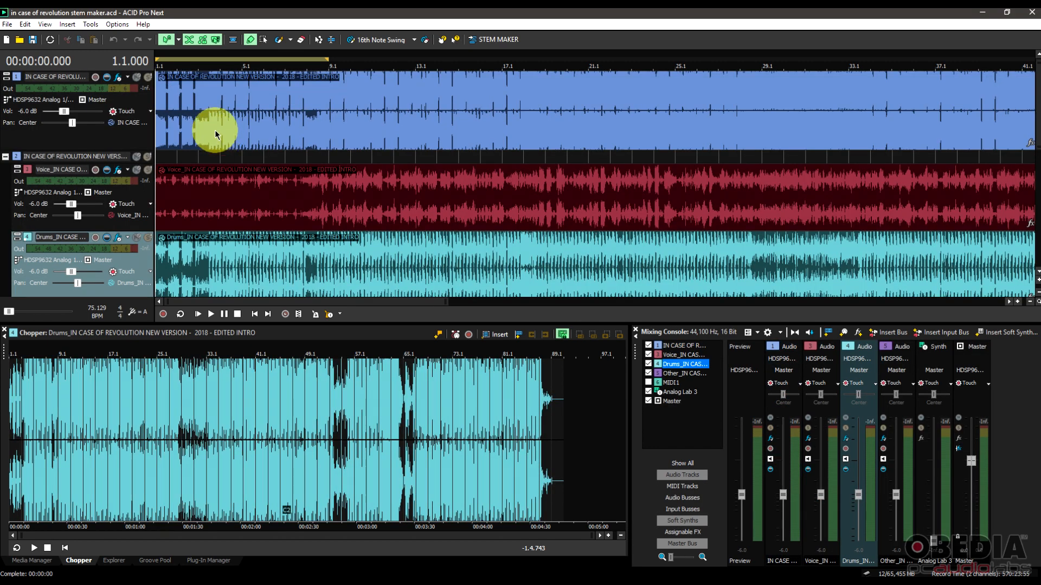
pyautogui.moveTo(195, 123)
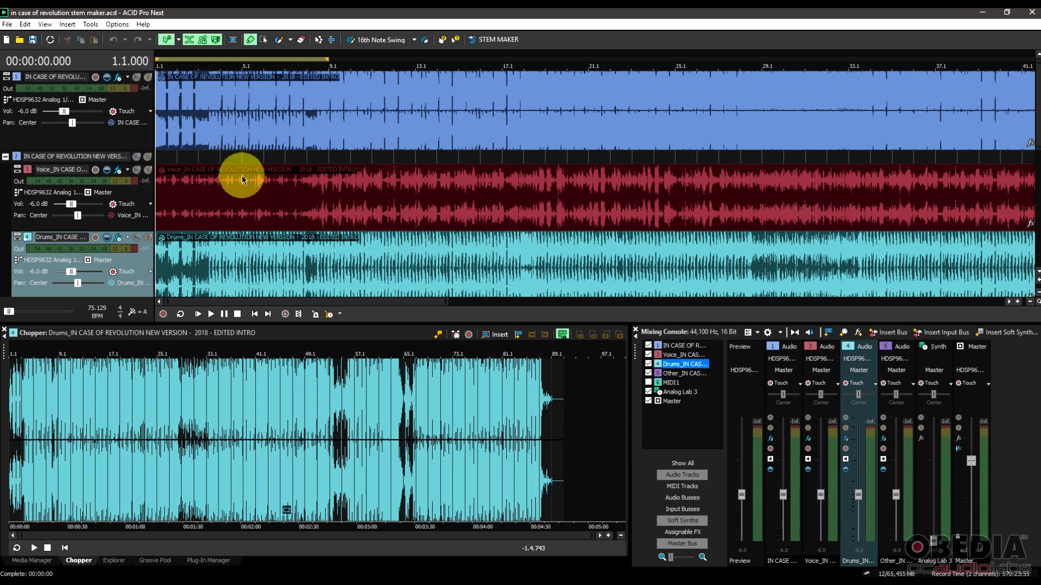
# - Solo the Drums track so only the drums stem plays
pyautogui.click(236, 314)
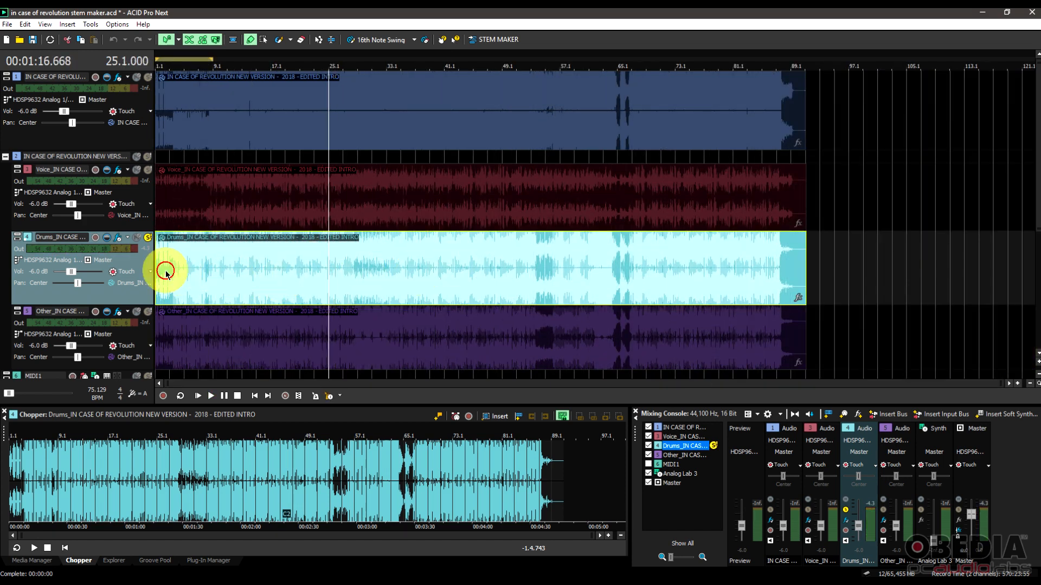
# - Move the solo from Drums to the Other stem track
pyautogui.click(210, 396)
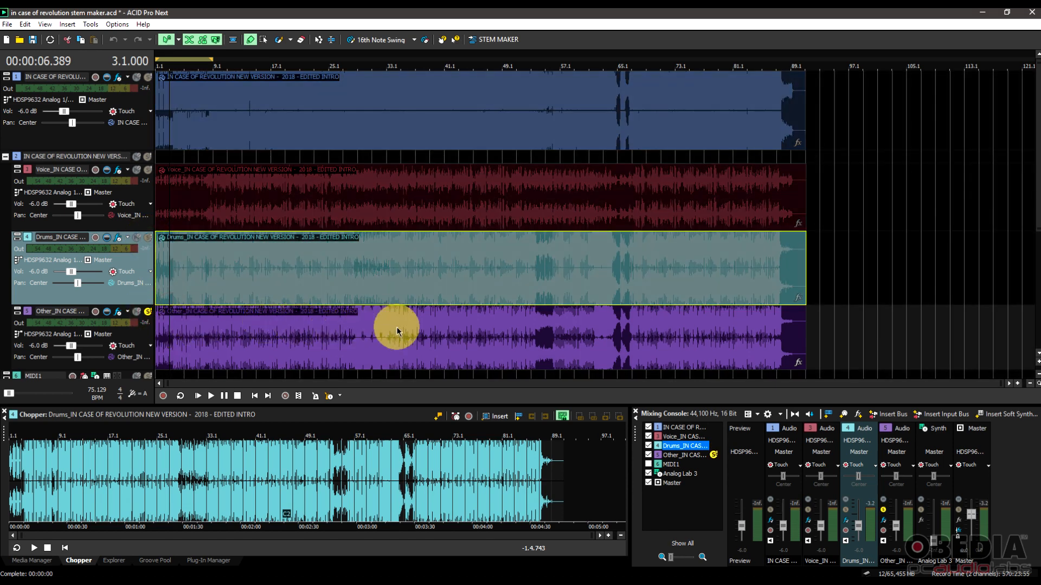
pyautogui.moveTo(374, 330)
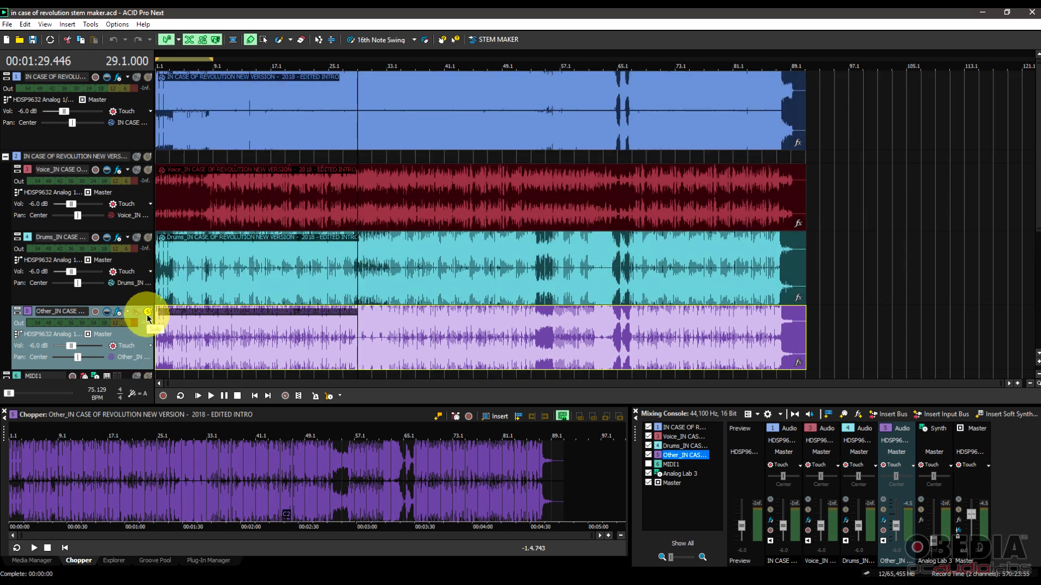
pyautogui.moveTo(257, 304)
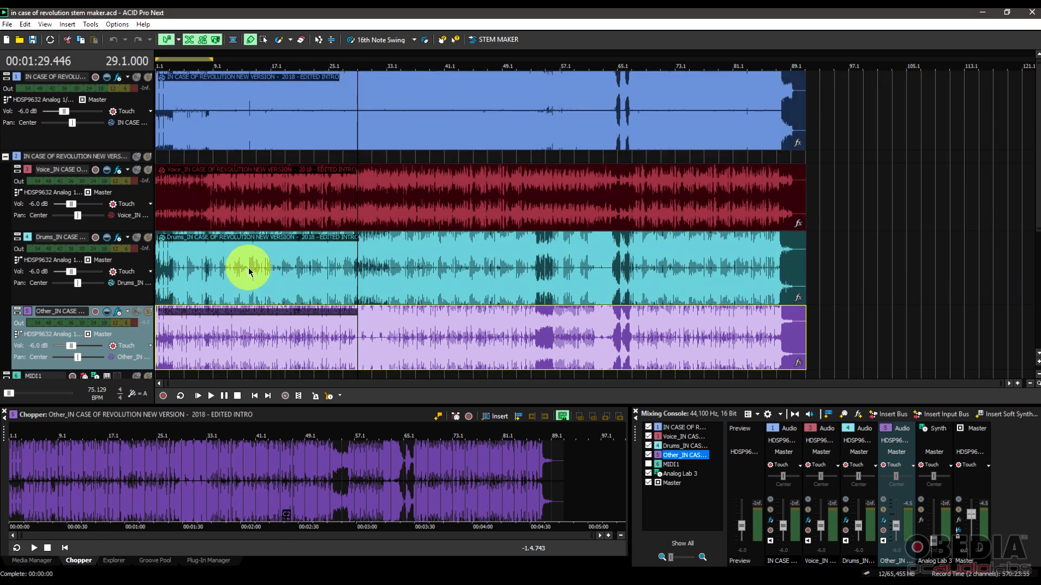
pyautogui.moveTo(209, 198)
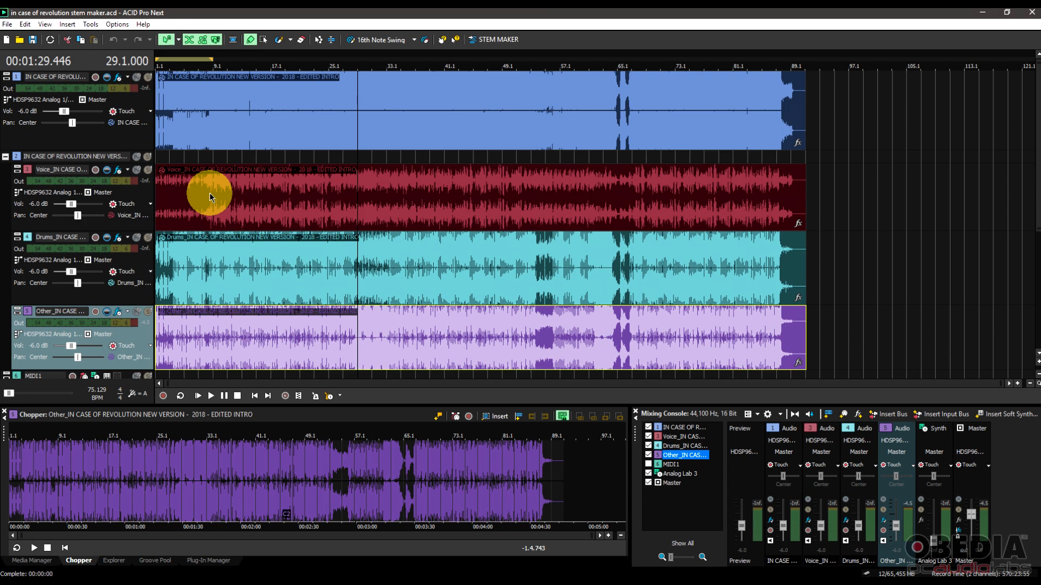
pyautogui.moveTo(188, 205)
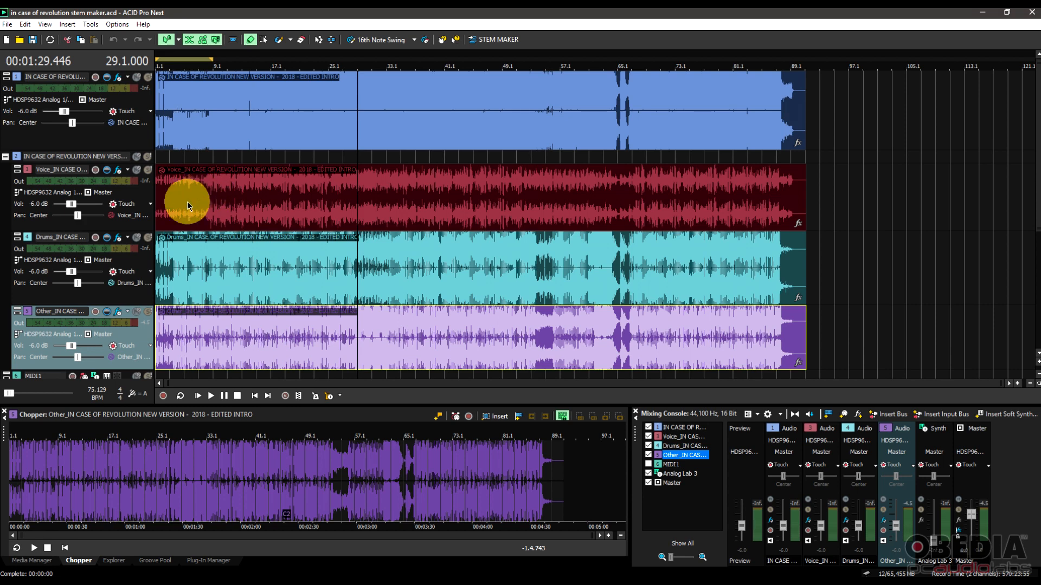
# - Select the Voice track event to show its waveform in the Chopper
pyautogui.click(233, 275)
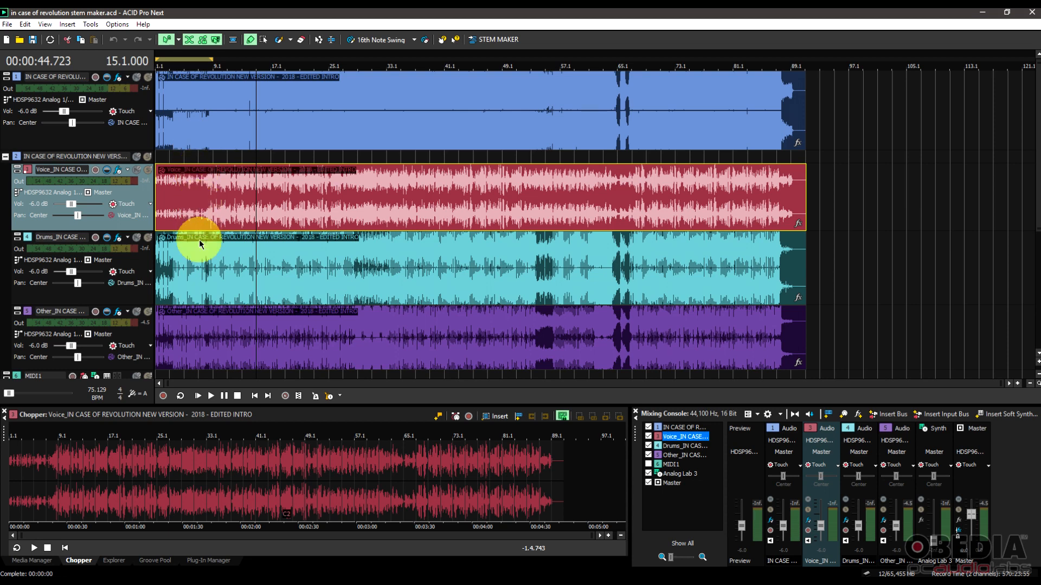
pyautogui.moveTo(209, 248)
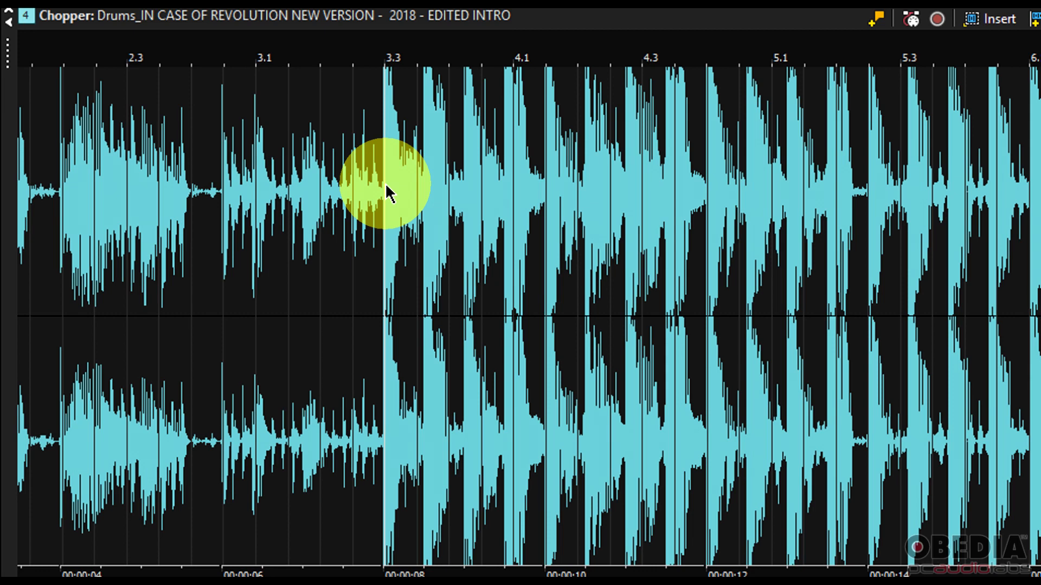
pyautogui.moveTo(370, 178)
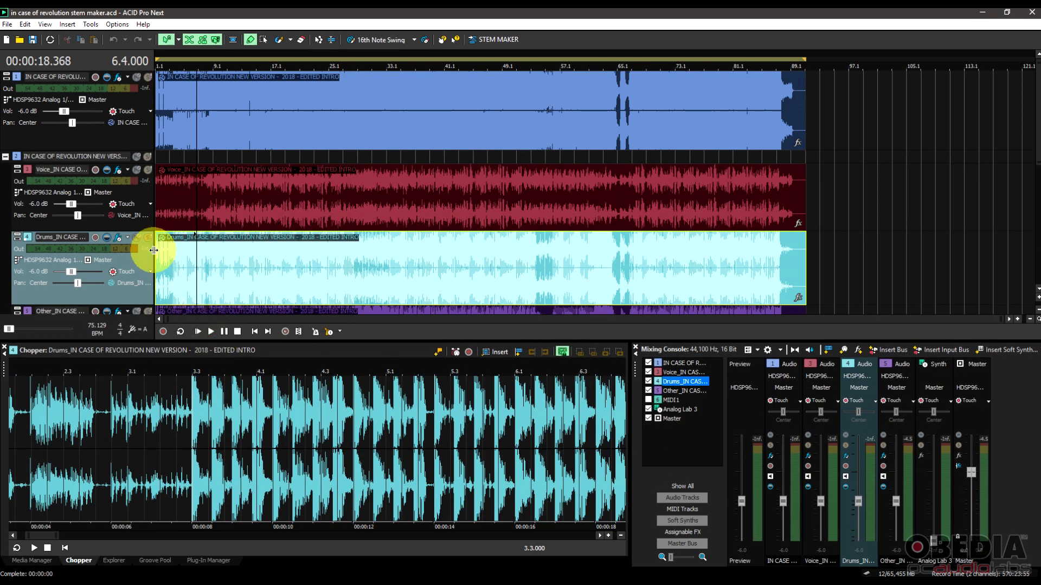
# - Load the Drums event's opening bars into the Chopper
pyautogui.click(211, 332)
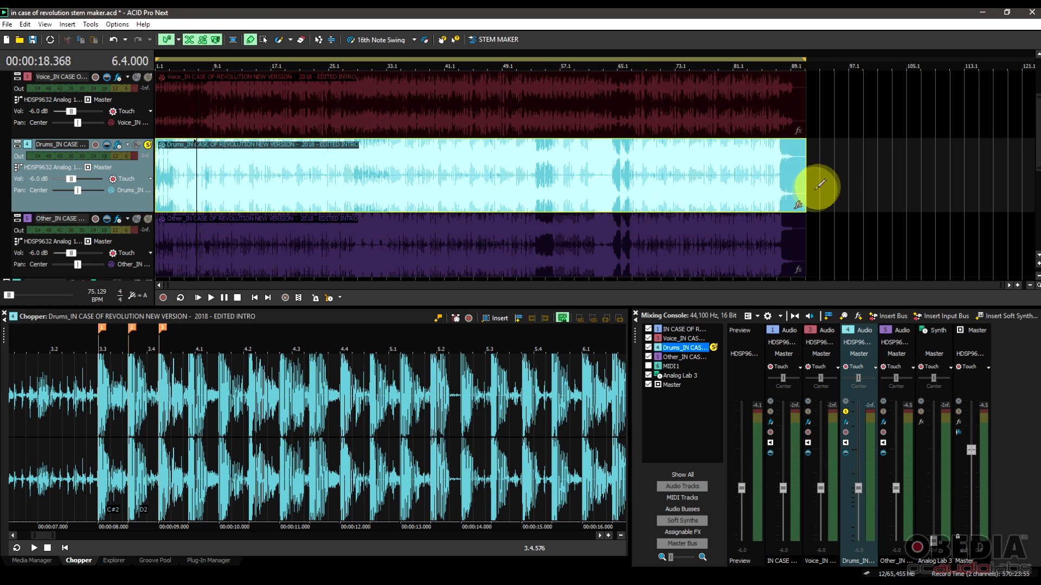
pyautogui.moveTo(820, 222)
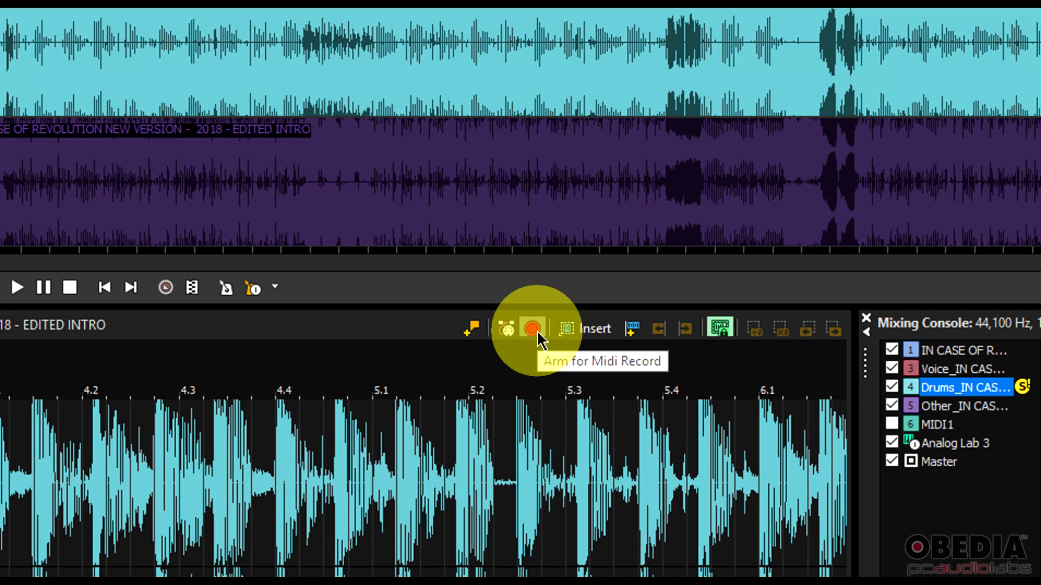
# - Arm the Chopper's drum slices for MIDI recording
pyautogui.click(532, 328)
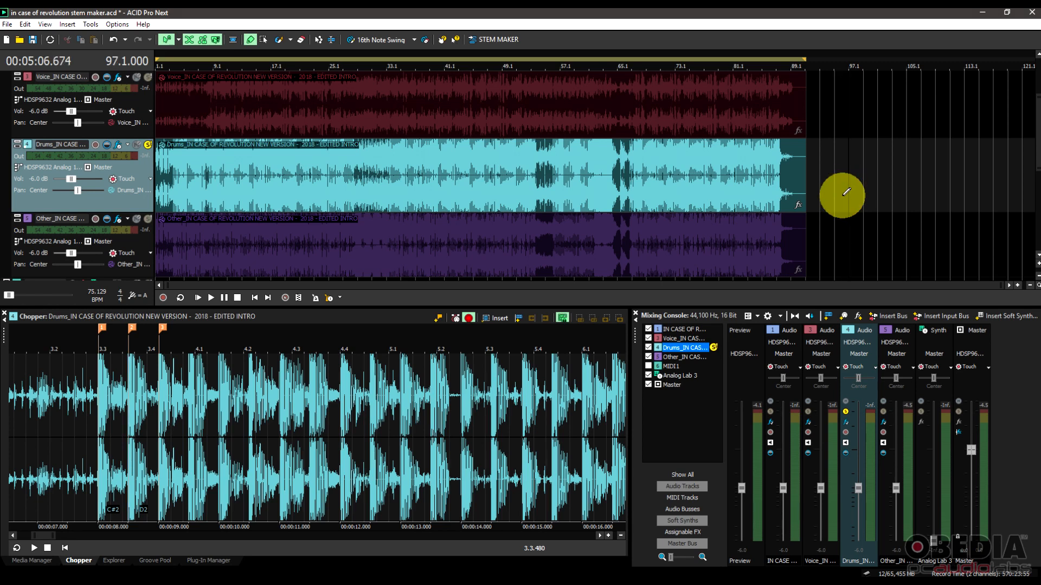
pyautogui.moveTo(490, 297)
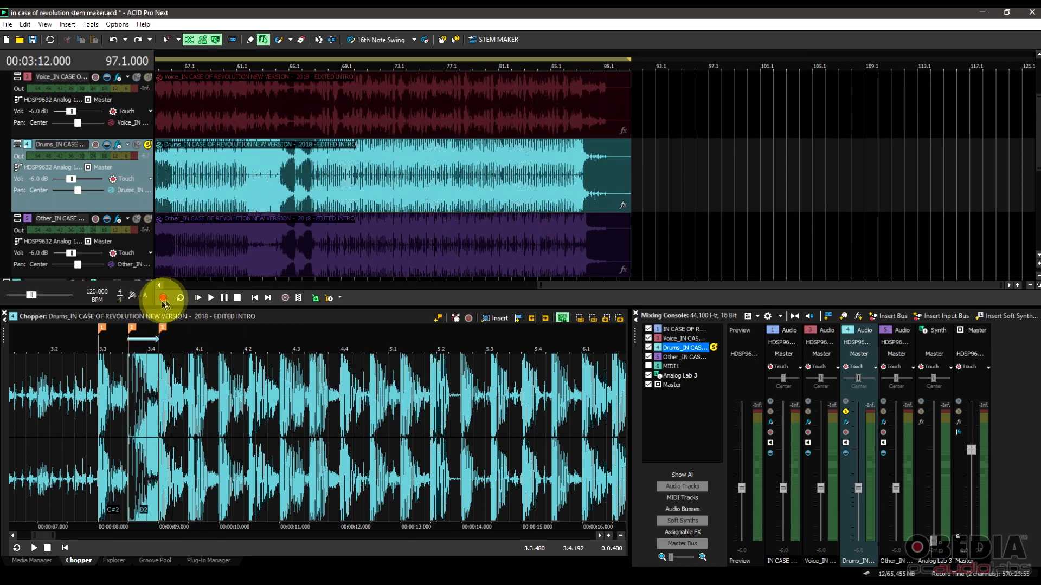
pyautogui.moveTo(164, 304)
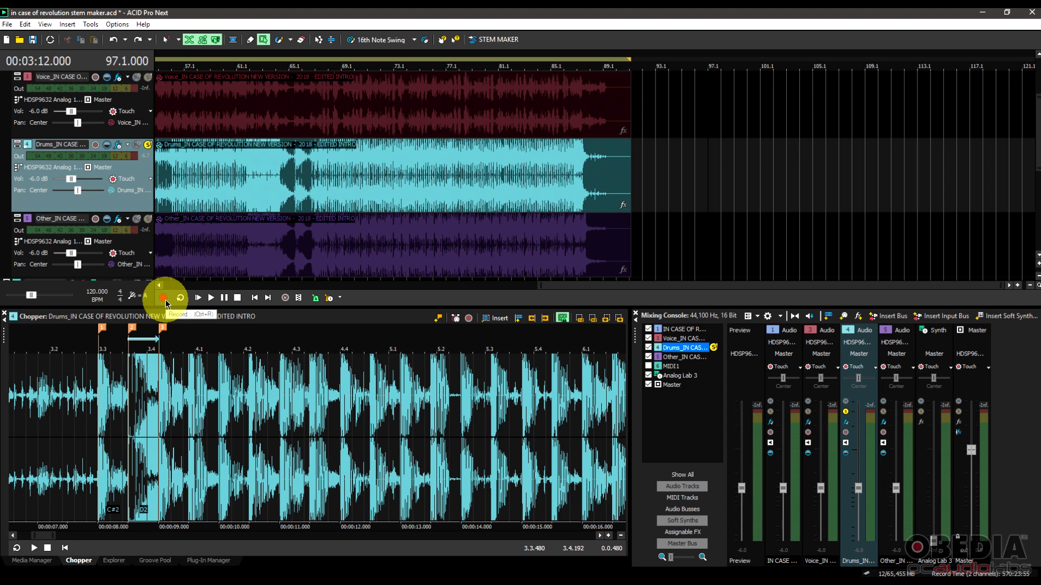
# - Start recording the drum slices at 120 BPM
pyautogui.click(162, 297)
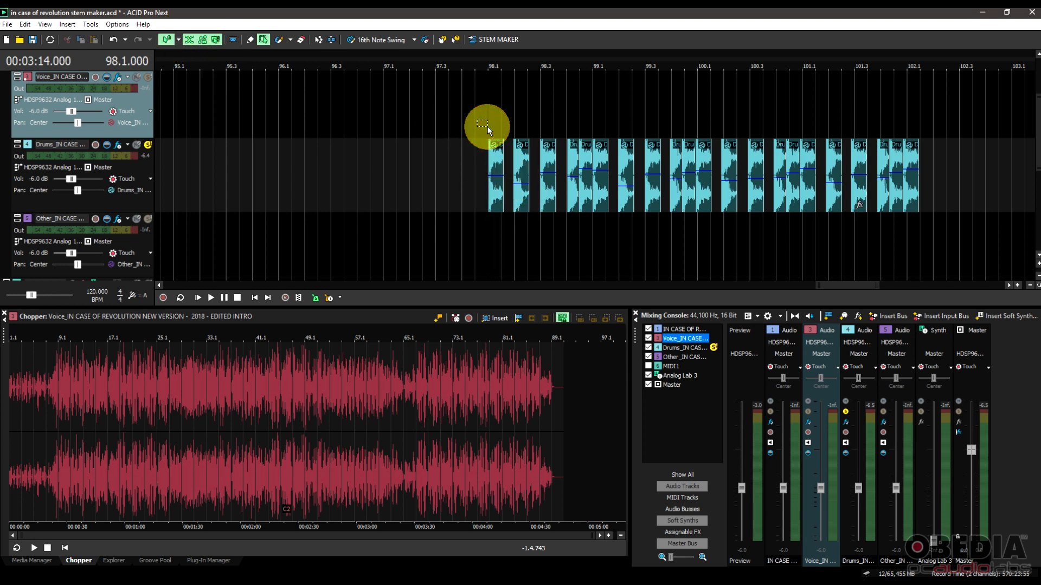
# - Record played drum slice hits onto the Drums track around bars 98–102
pyautogui.click(211, 297)
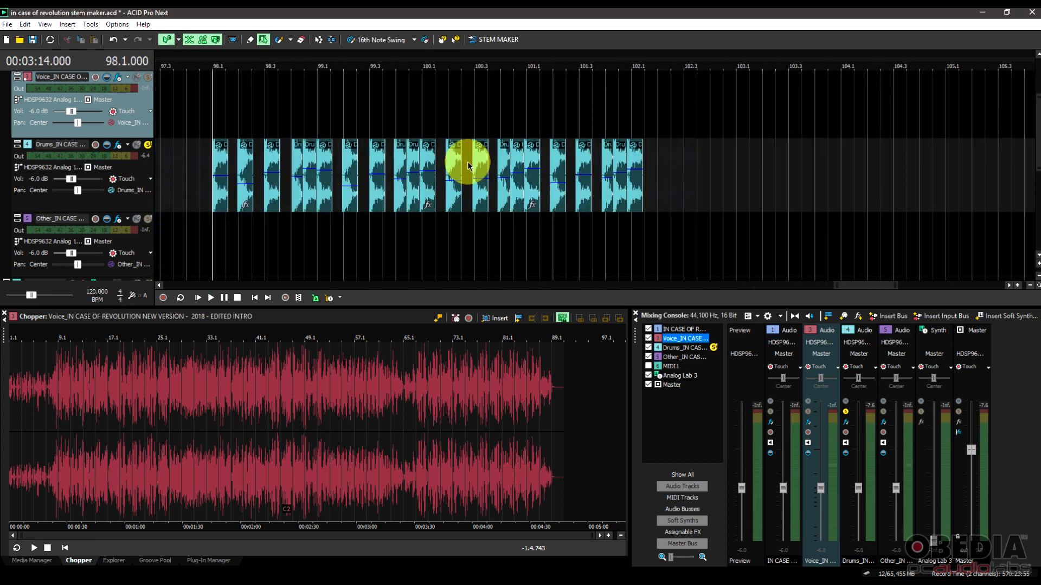
pyautogui.moveTo(348, 224)
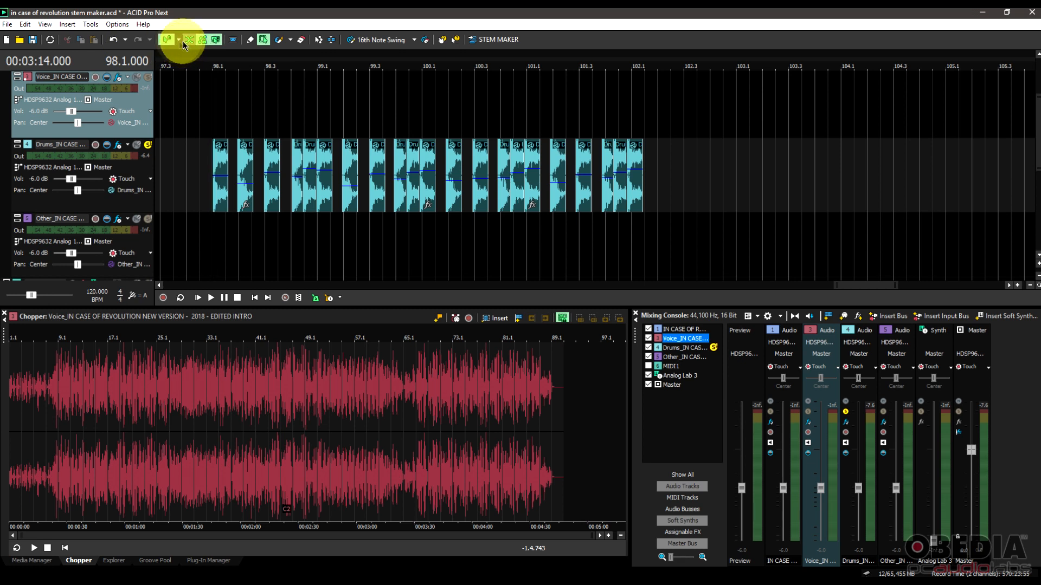
pyautogui.moveTo(142, 25)
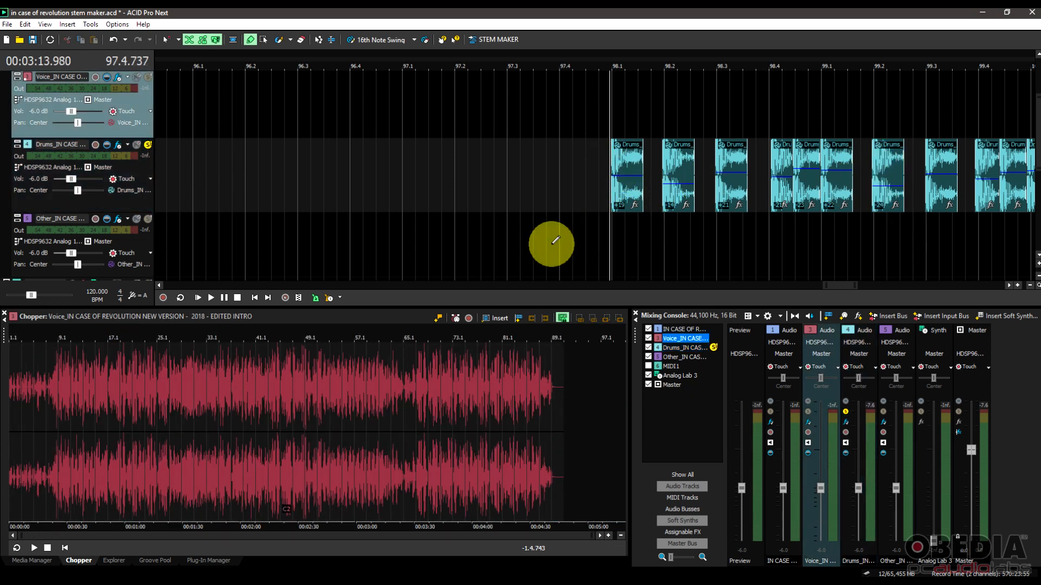
# - Apply 16th-note quantize to the recorded drum events
pyautogui.click(211, 298)
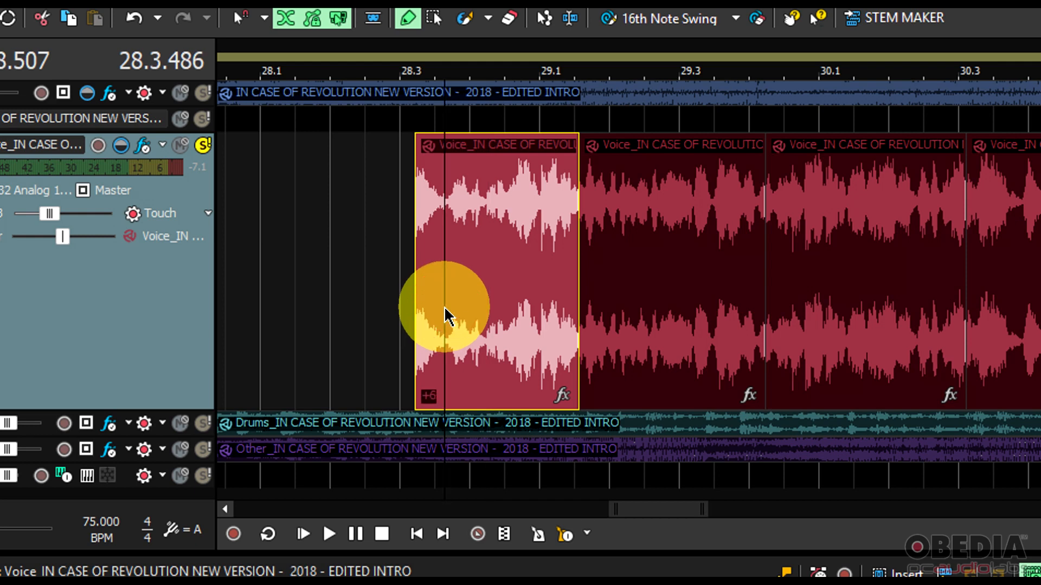
# - Select the split Voice events around bars 28–30 and give each its own pitch shift (+2, -4, -5, +17)
pyautogui.click(680, 332)
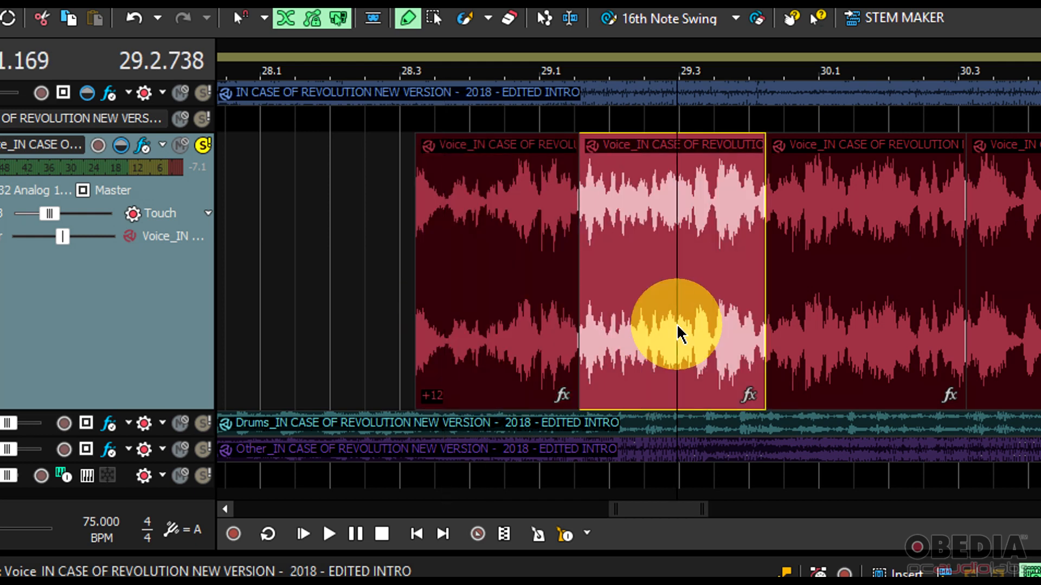
pyautogui.click(863, 299)
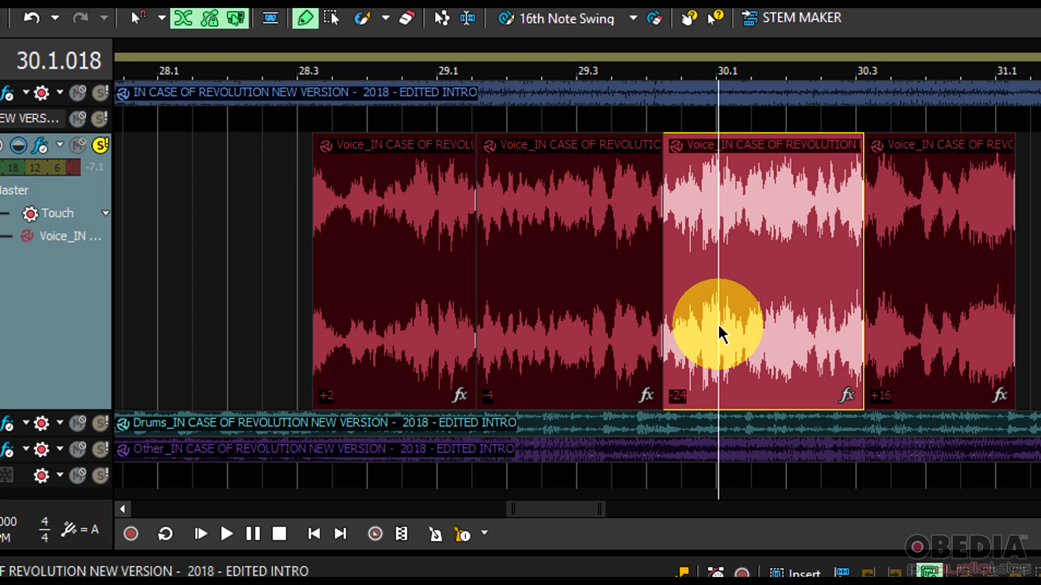
pyautogui.moveTo(717, 319); pyautogui.dragTo(843, 335)
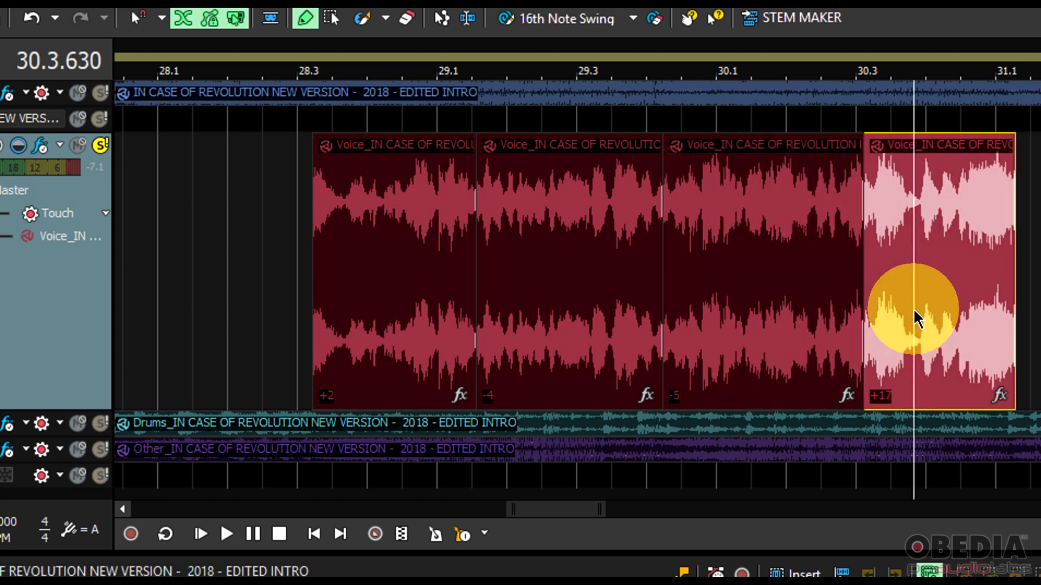
pyautogui.moveTo(913, 313); pyautogui.dragTo(912, 325)
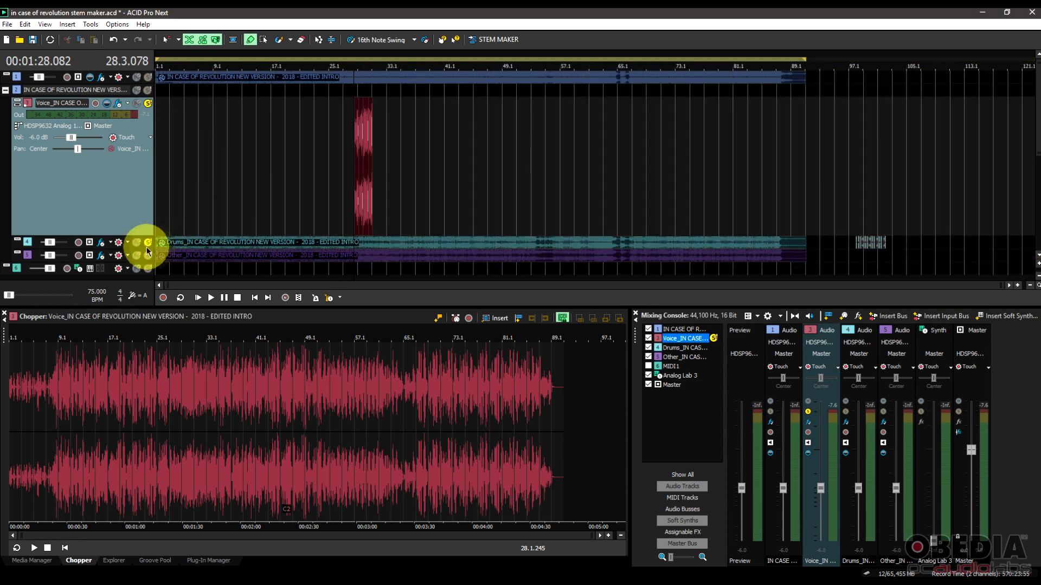
pyautogui.moveTo(204, 245)
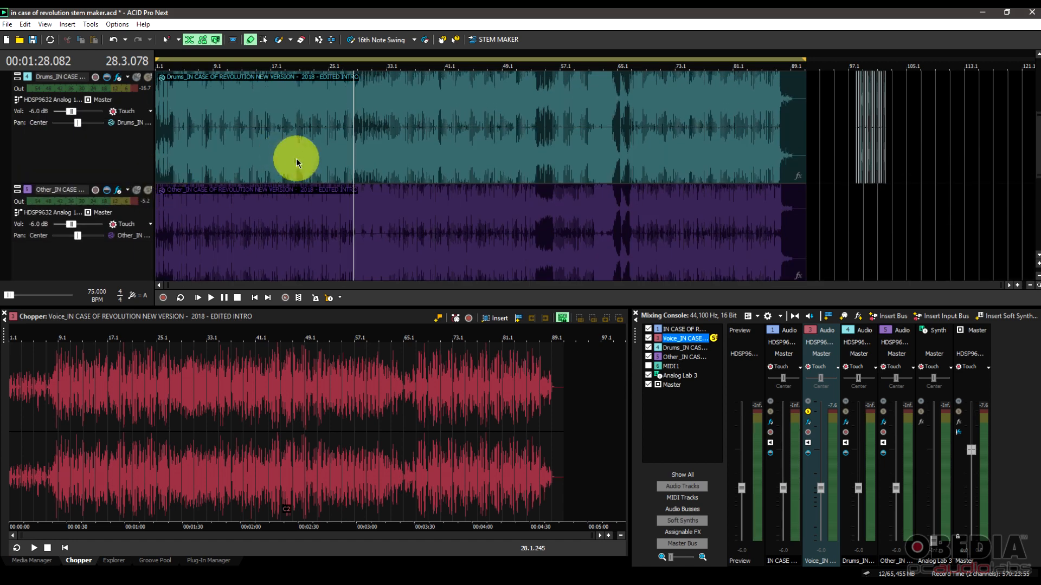
pyautogui.moveTo(193, 176)
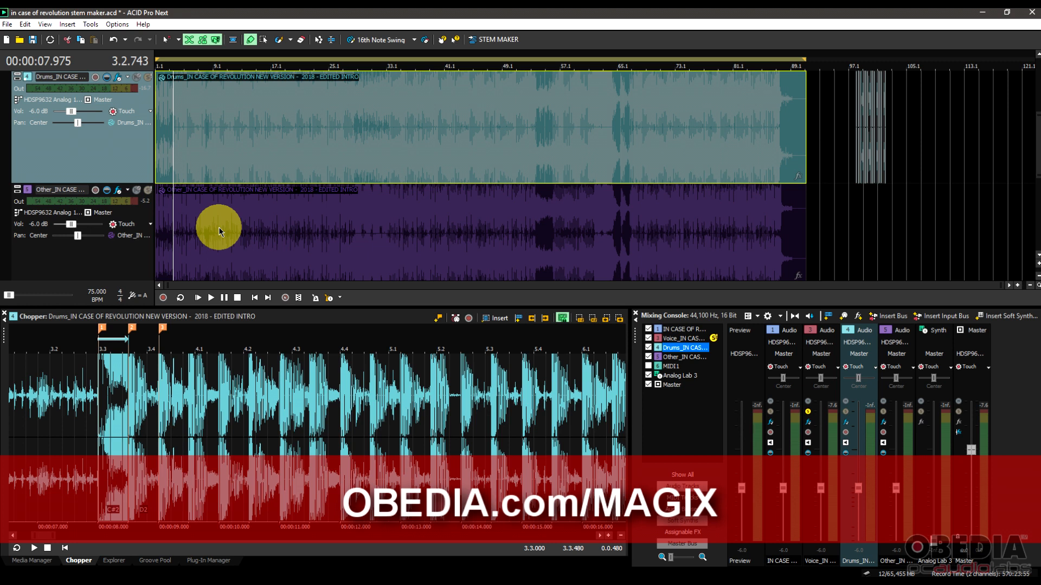
pyautogui.moveTo(328, 217)
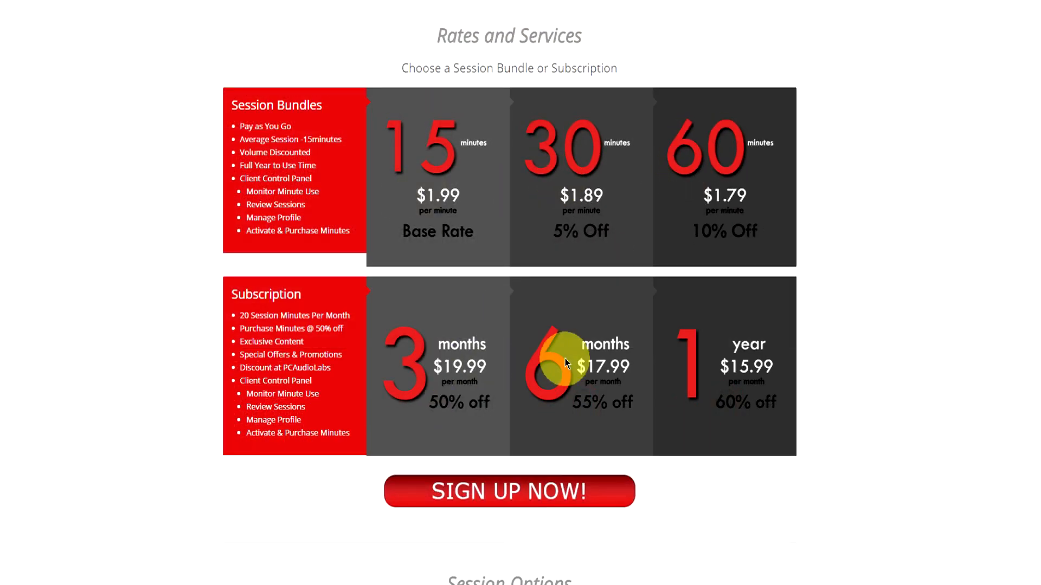
# - Open the Get Started sign-up form with SIGN UP NOW on the Rates and Services page
pyautogui.click(509, 491)
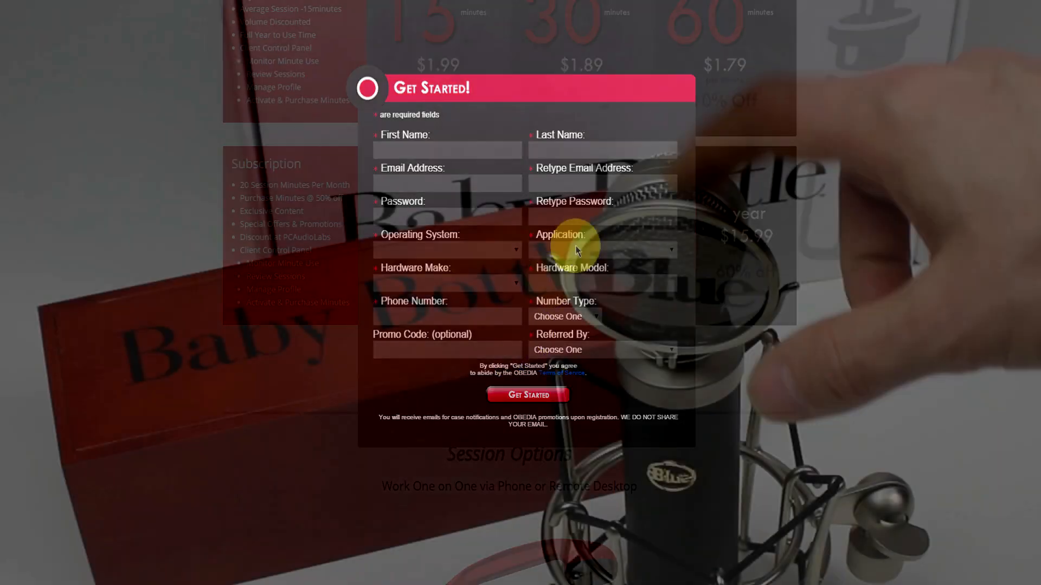